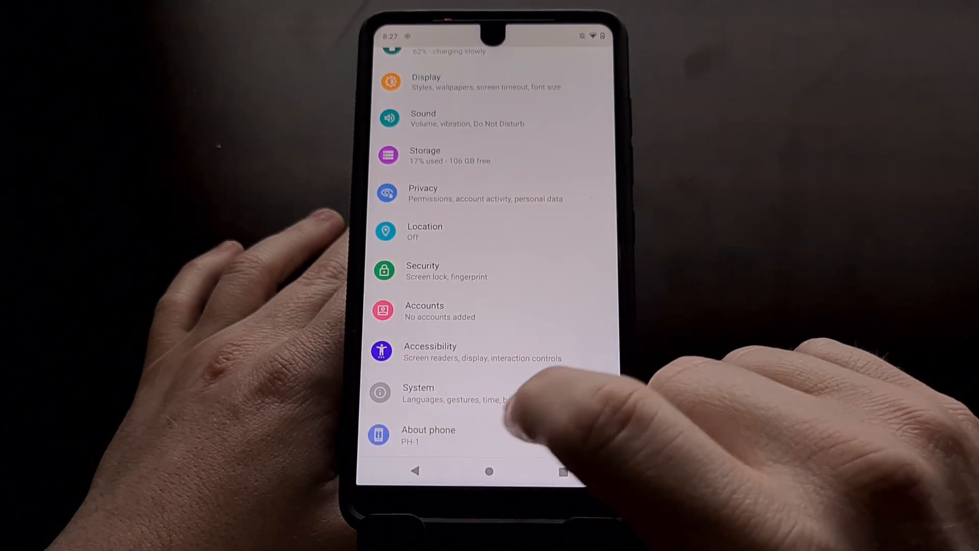
# - Open About phone from the bottom of the Settings list
pyautogui.click(429, 434)
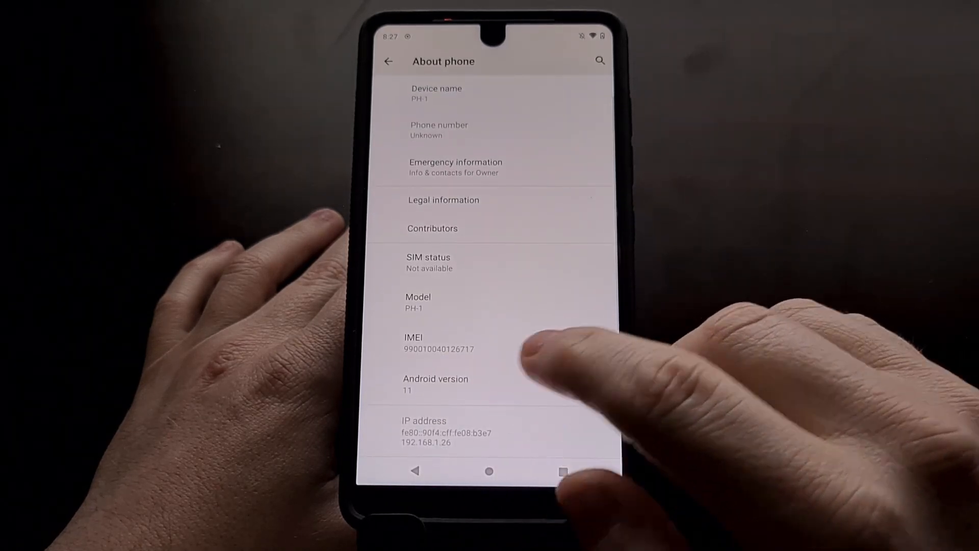
# - Open Android version details and scroll to reveal LineageOS 18.1 and the build number
pyautogui.click(435, 384)
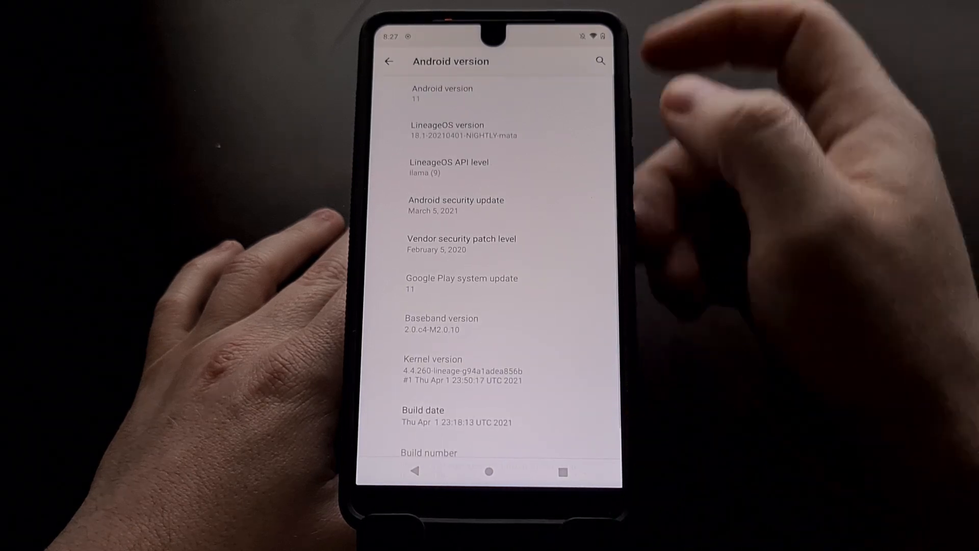
pyautogui.moveTo(687, 125)
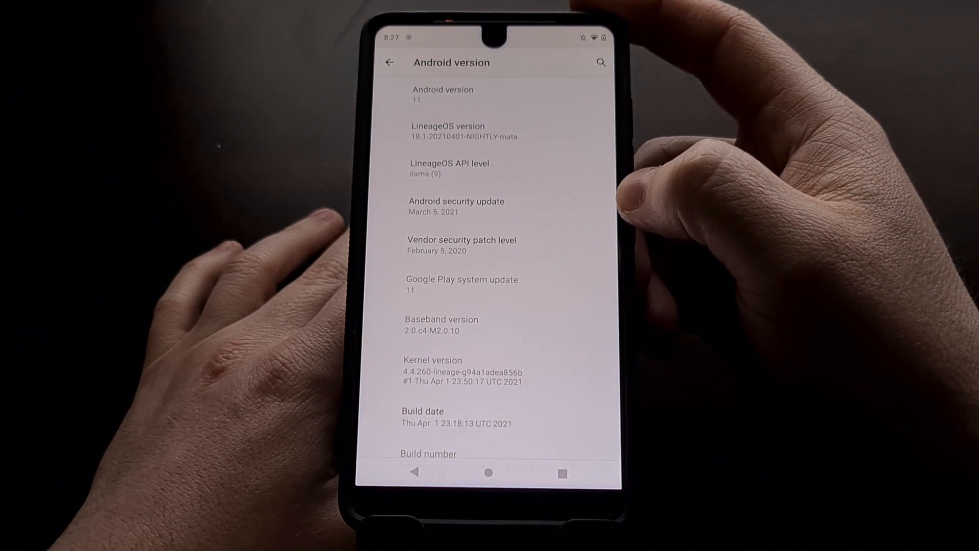
pyautogui.scroll(3)
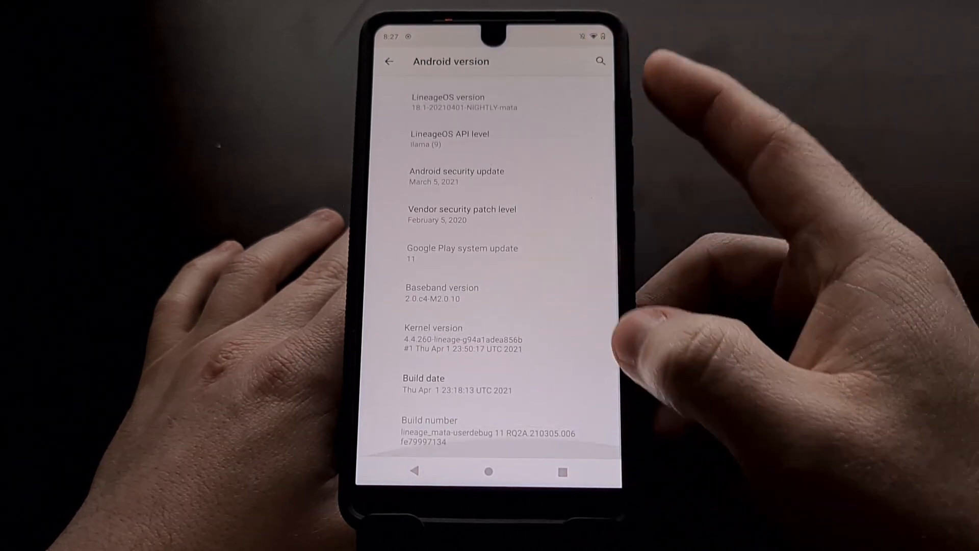